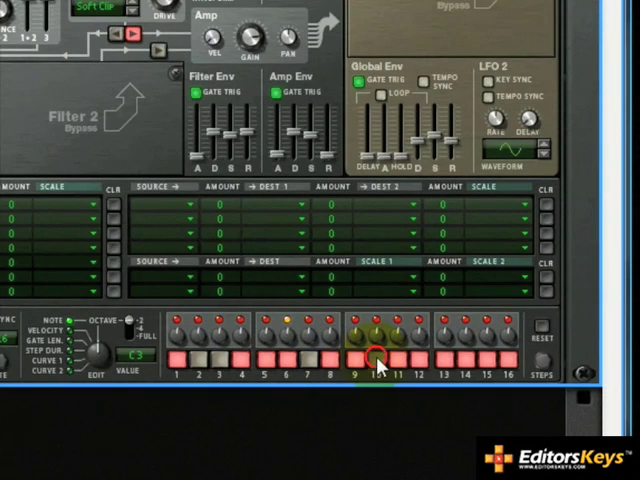
# Enter a rhythmic pattern on Thor's sixteen-step sequencer.
pyautogui.click(376, 360)
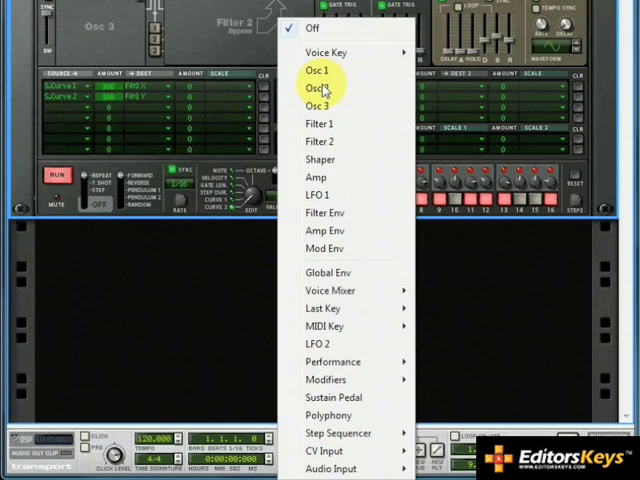
pyautogui.moveTo(324, 328)
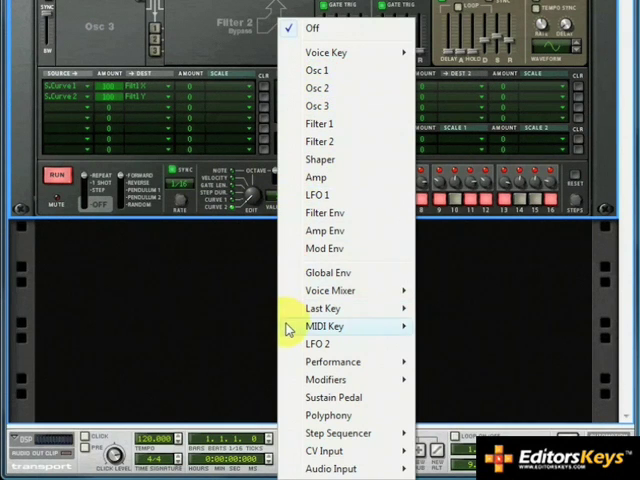
pyautogui.moveTo(340, 328)
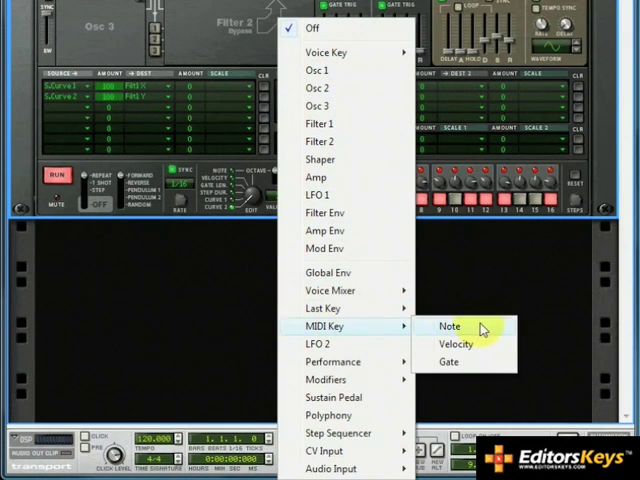
# Route MIDI Key Note to the Step Sequencer Transpose in the mod bus.
pyautogui.click(448, 324)
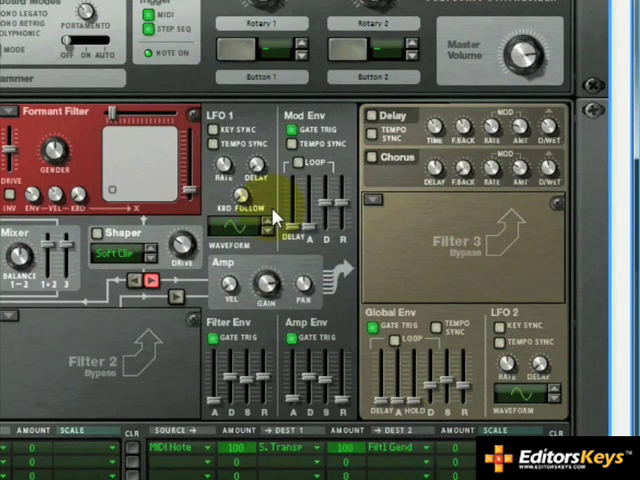
pyautogui.moveTo(278, 220)
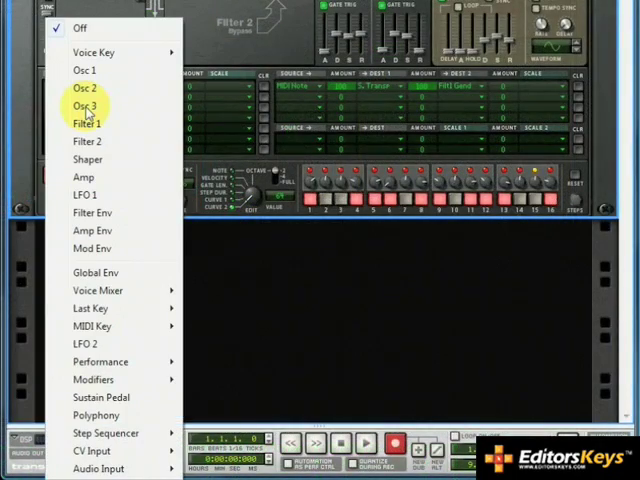
# Pick a source for a new mod bus routing aimed at the Amp Env.
pyautogui.click(84, 106)
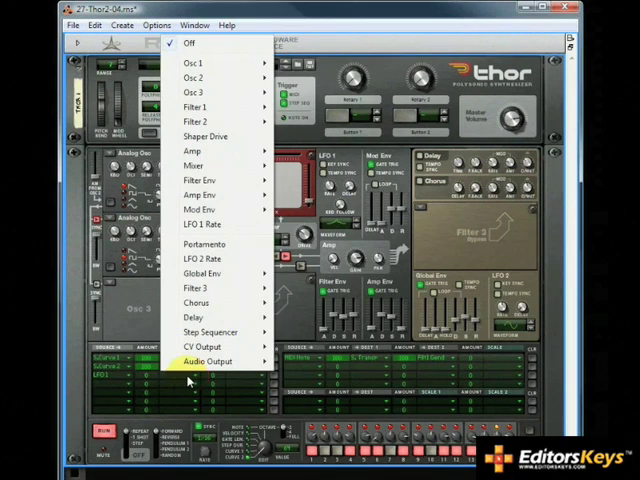
pyautogui.moveTo(178, 196)
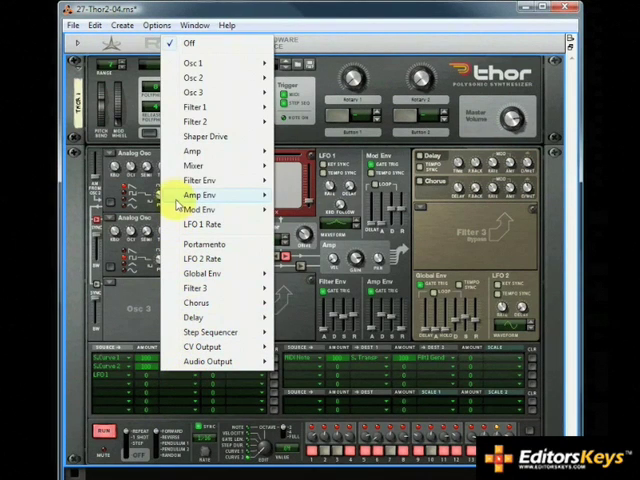